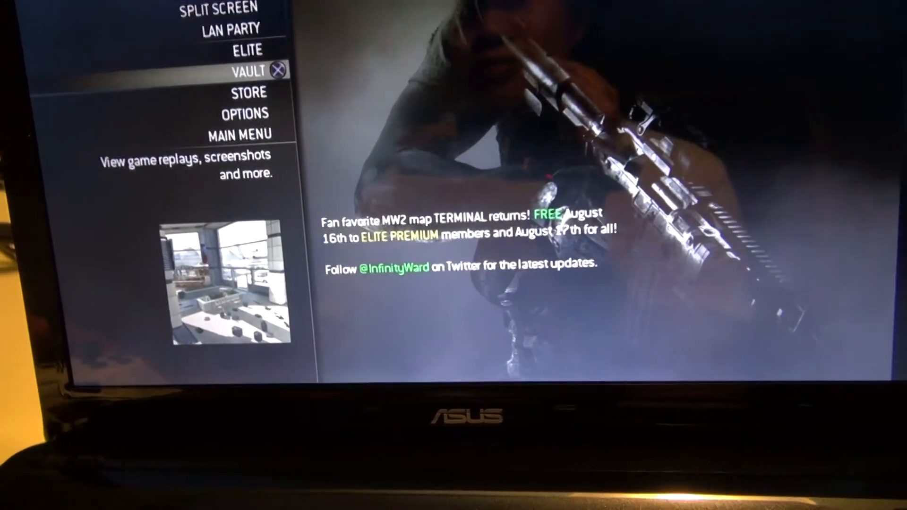
Highlight the Options entry in the multiplayer menu.
key("Down")
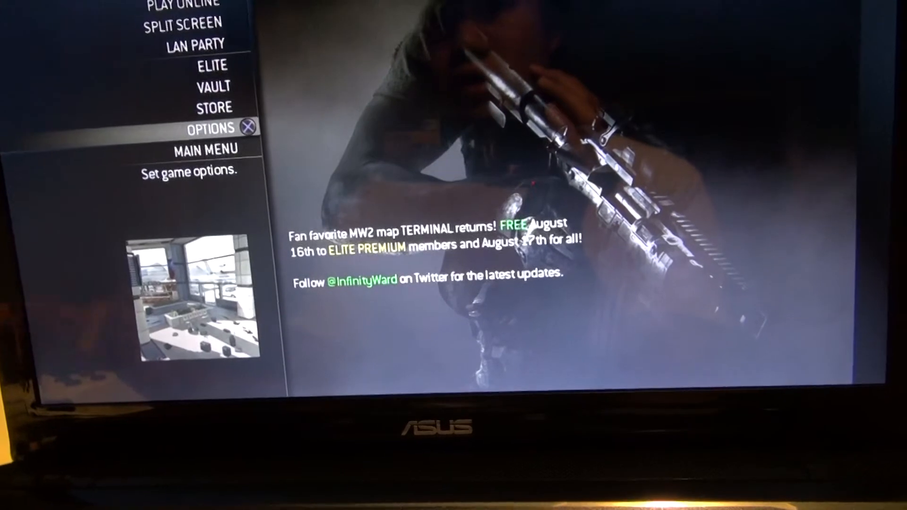
Enter the Options screen and move down to Sensitivity, toward the margin settings.
left_click(212, 127)
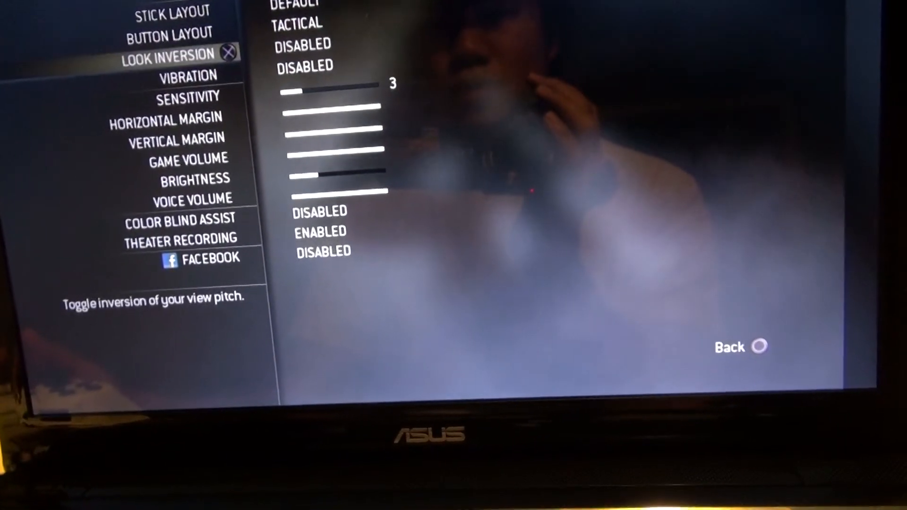
key("down")
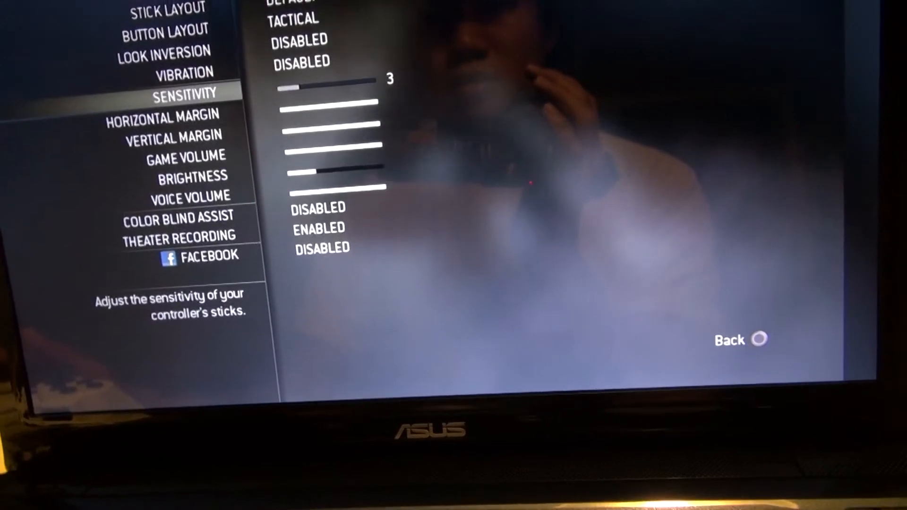